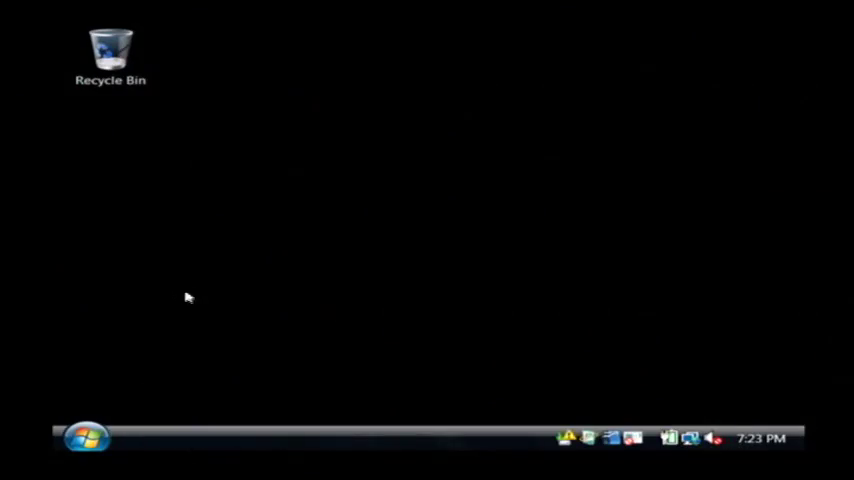
Open Control Panel from the Start menu and scroll to Programs and Features
click(85, 438)
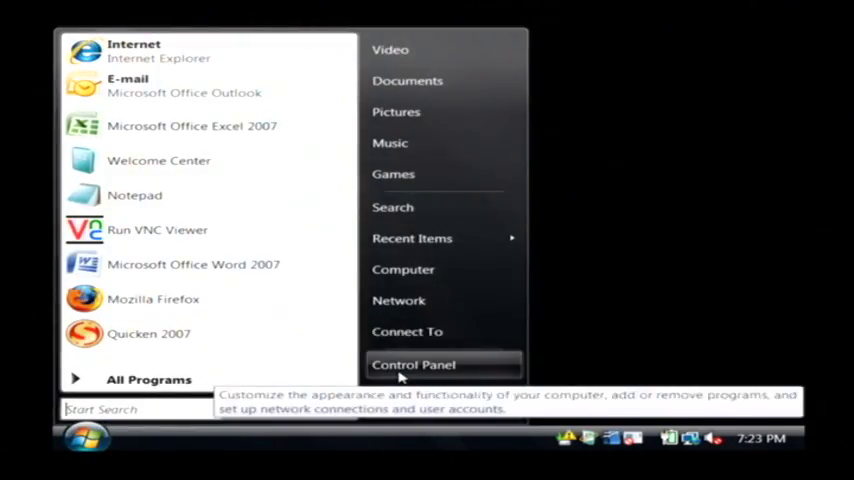
click(413, 364)
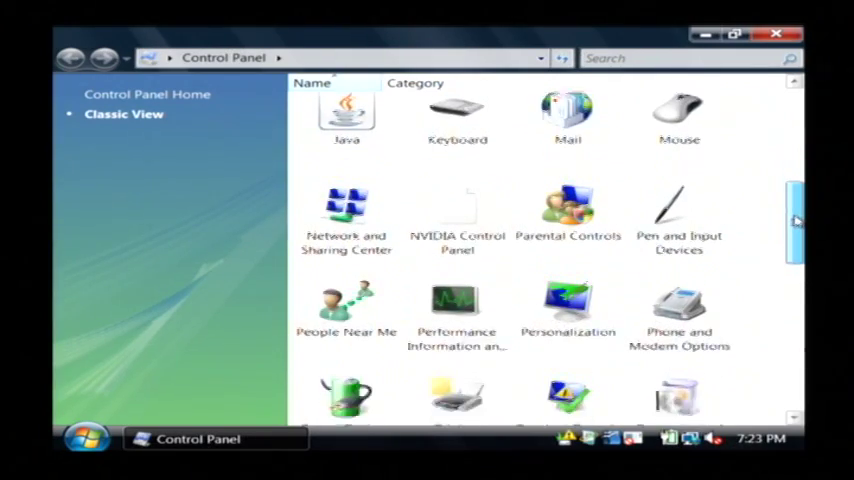
scroll(down, 3)
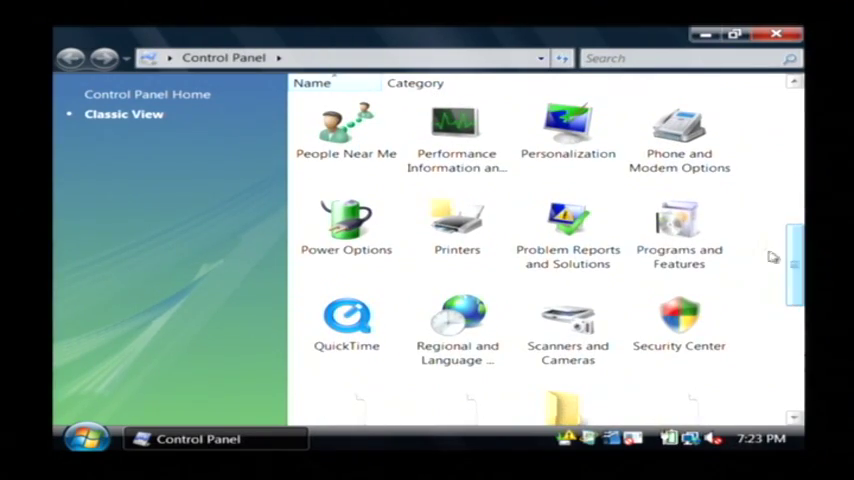
Open Programs and Features and scroll the 76-program list toward OpenOffice.org 3.0
double_click(679, 225)
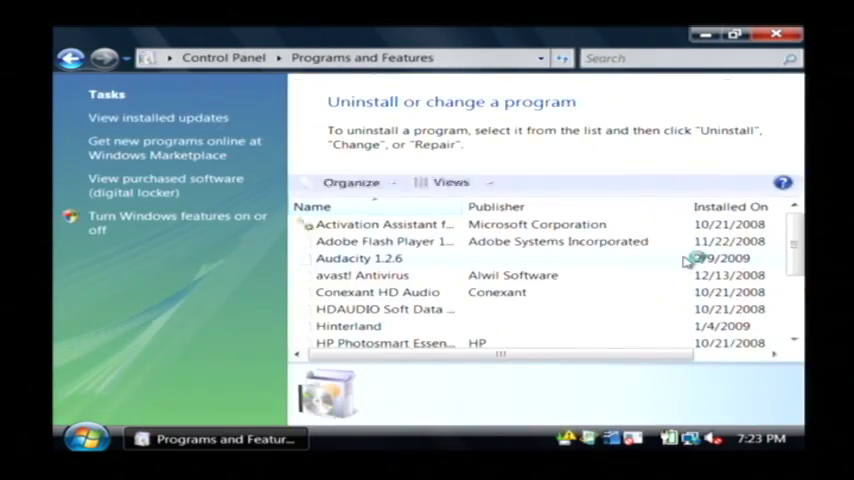
scroll(down, 3)
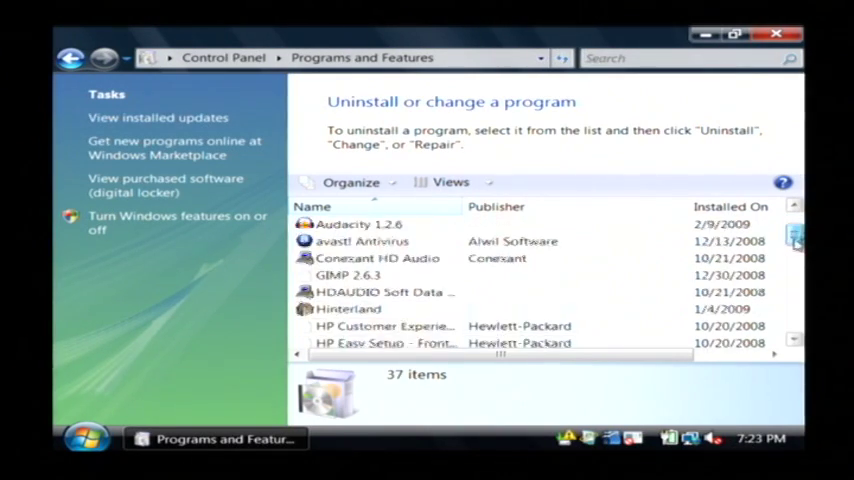
scroll(down, 3)
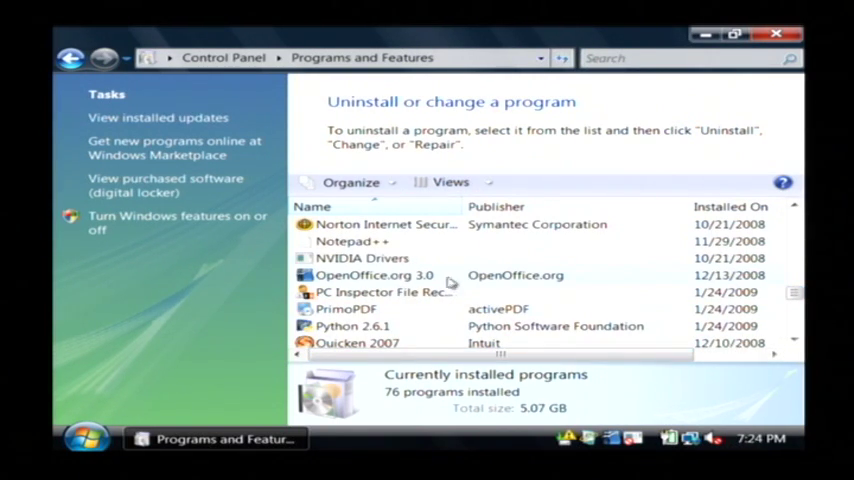
Select OpenOffice.org 3.0, start its uninstall, and answer No to the confirmation
click(375, 275)
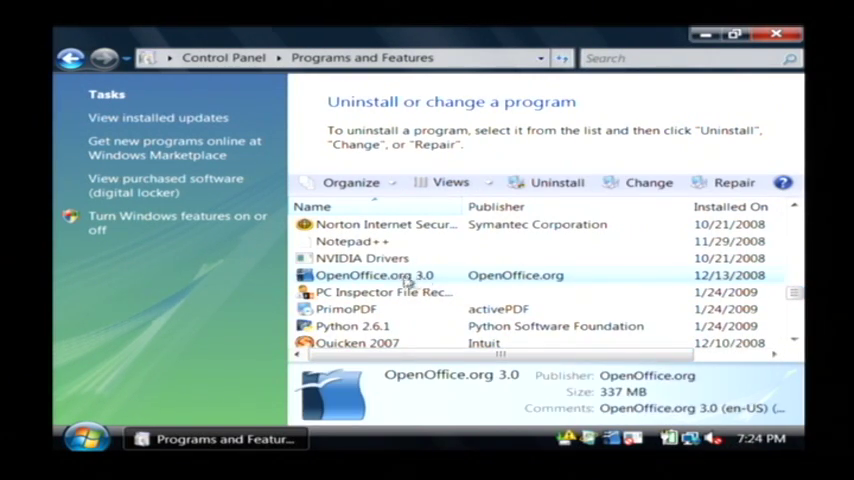
mouse_move(557, 182)
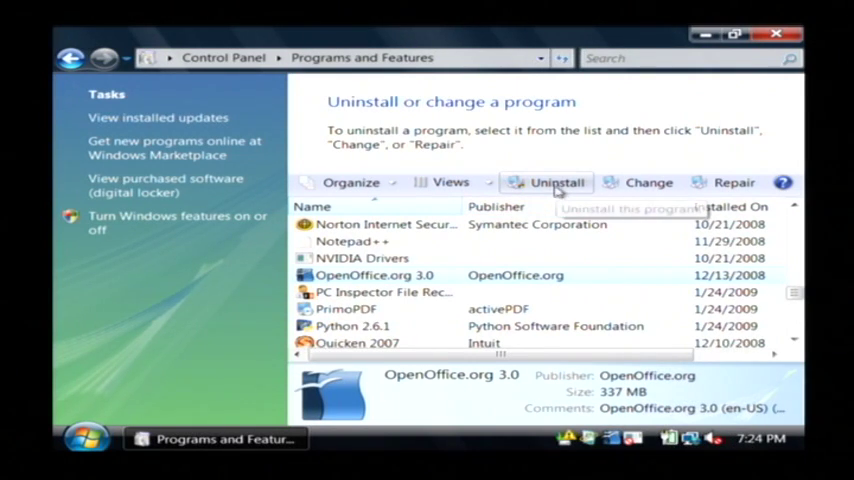
click(556, 182)
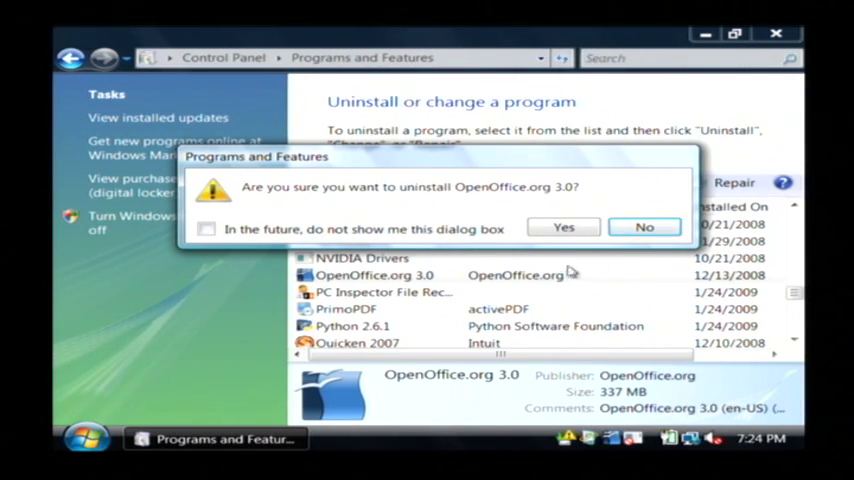
mouse_move(543, 157)
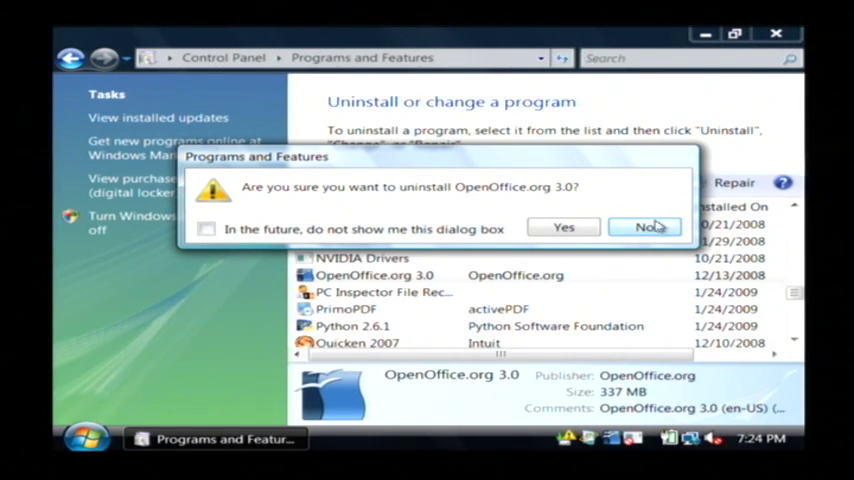
click(647, 227)
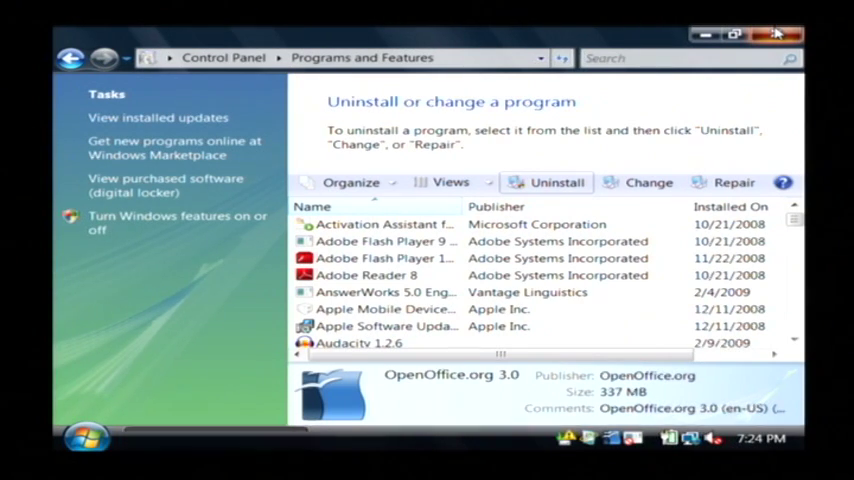
Close Programs and Features and open Local Disk (C:) from Start, maximized
click(778, 34)
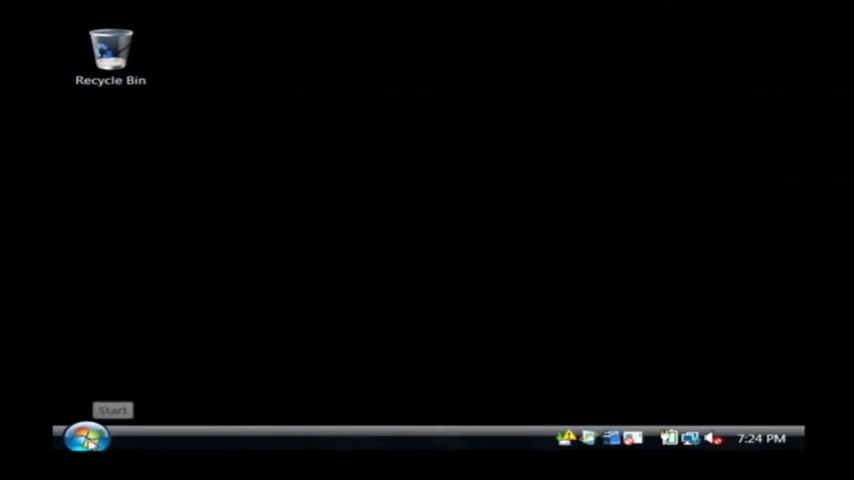
click(85, 438)
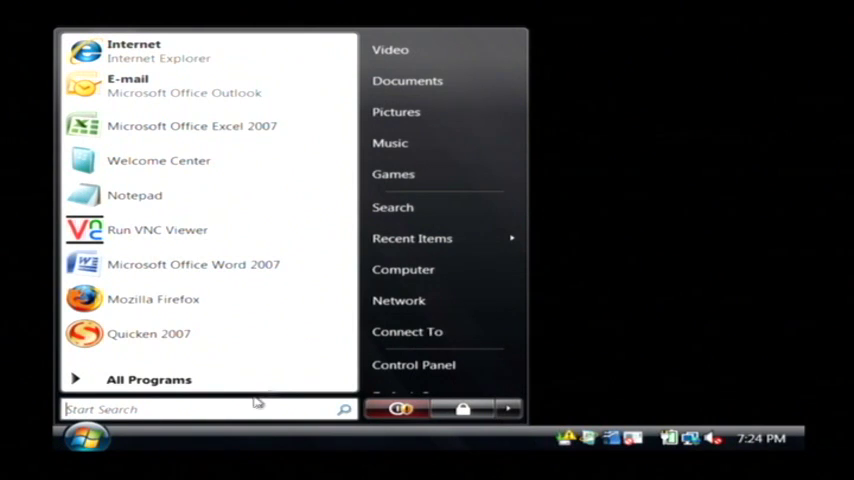
click(403, 269)
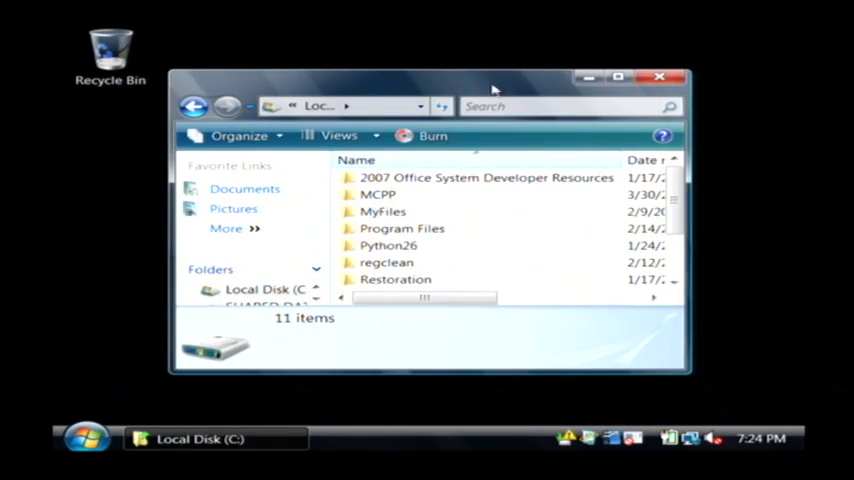
click(618, 77)
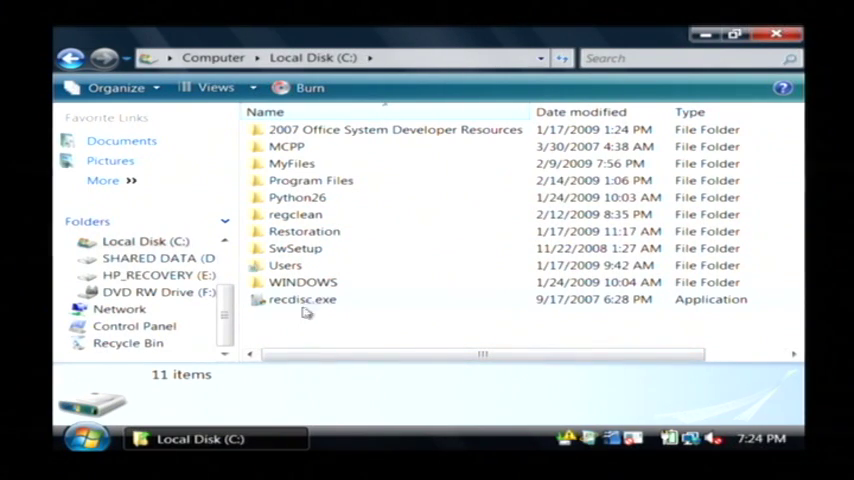
mouse_move(303, 299)
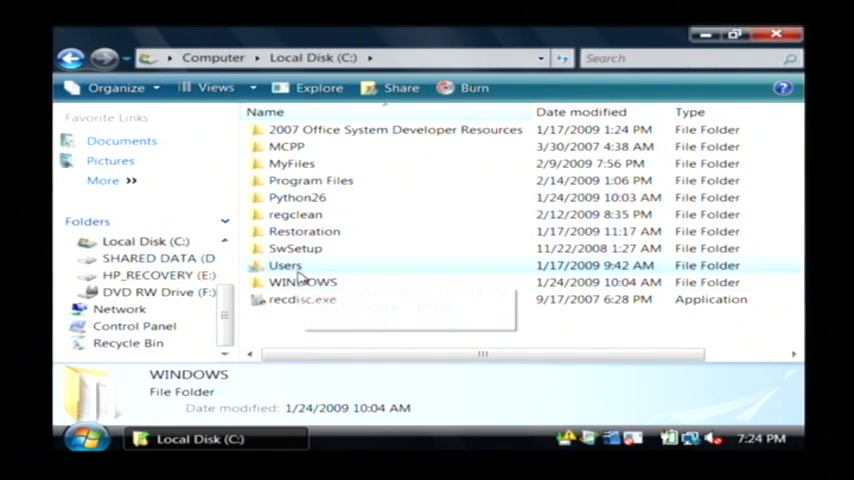
mouse_move(285, 265)
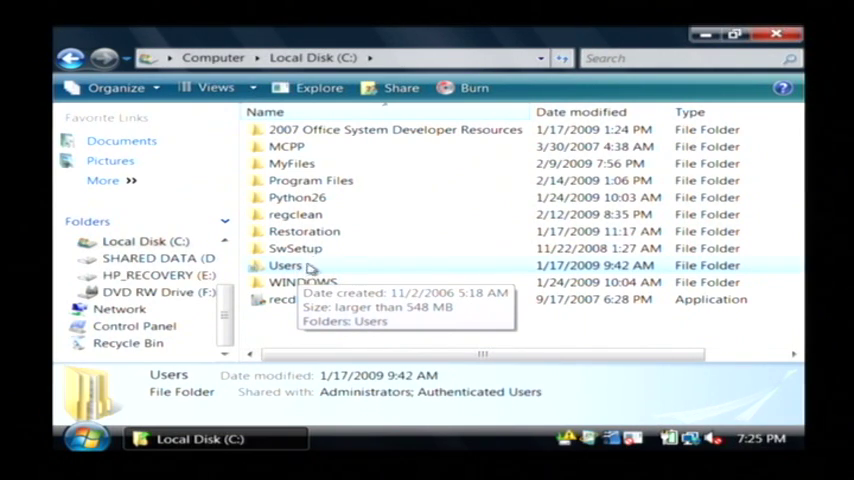
Select the Users, MyFiles and Program Files folders on the C: drive
click(310, 180)
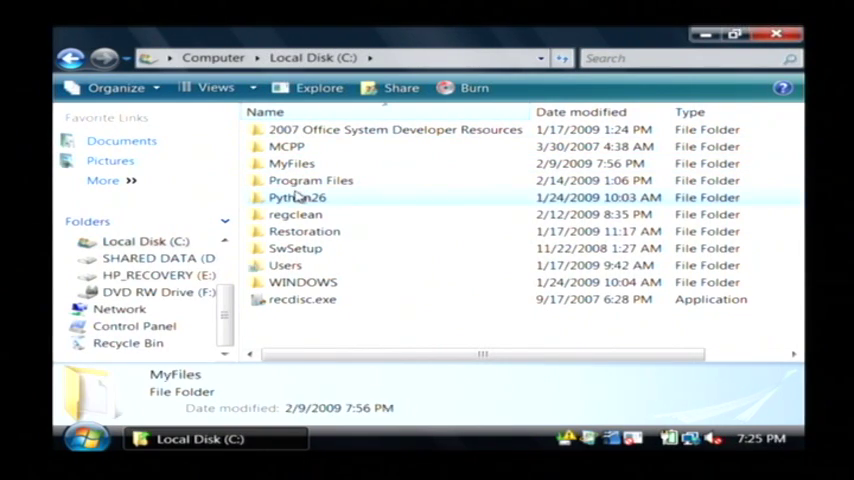
click(295, 248)
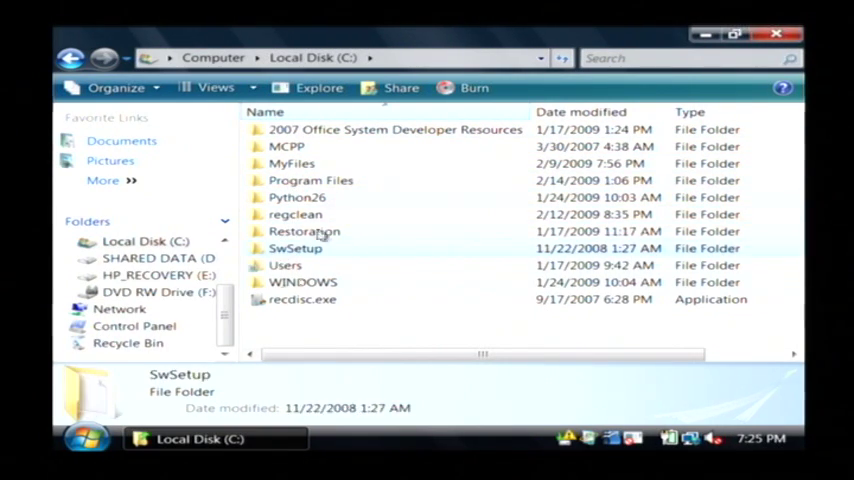
mouse_move(290, 299)
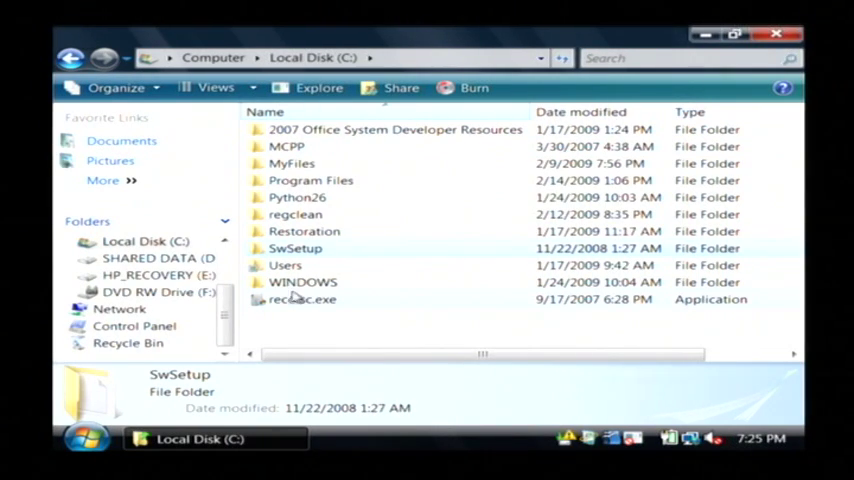
click(285, 265)
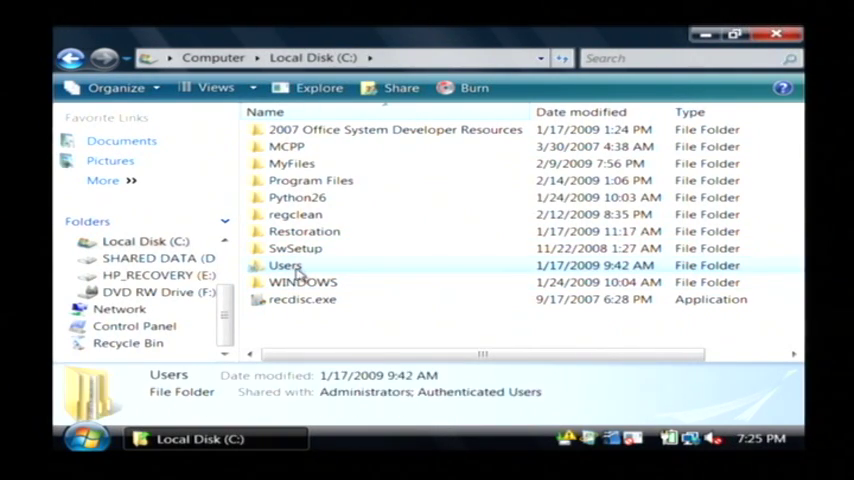
click(311, 180)
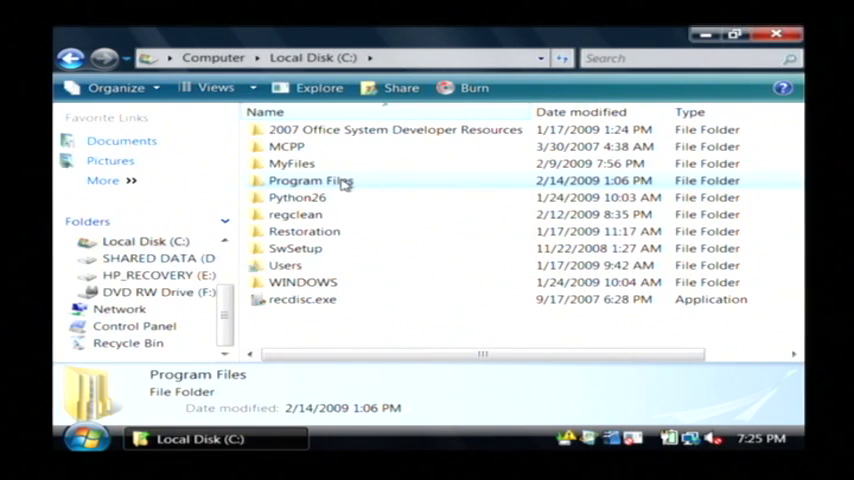
Open the Users folder, restore the window size, and close it
double_click(285, 265)
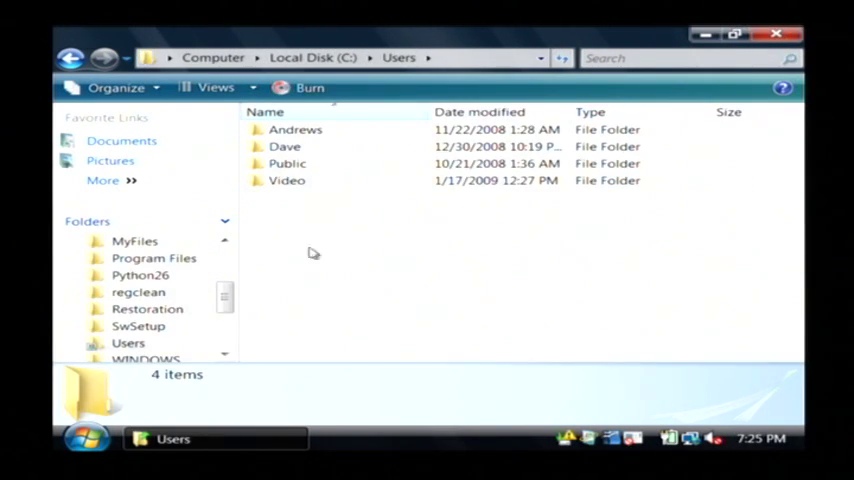
mouse_move(290, 244)
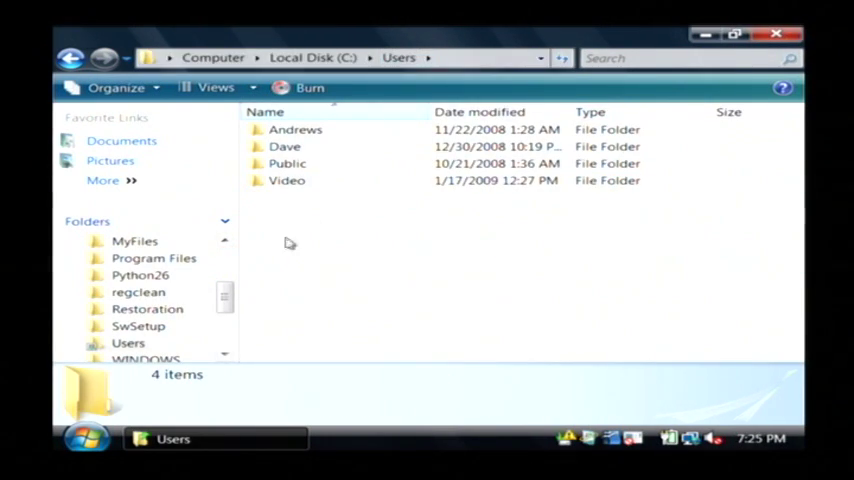
mouse_move(283, 243)
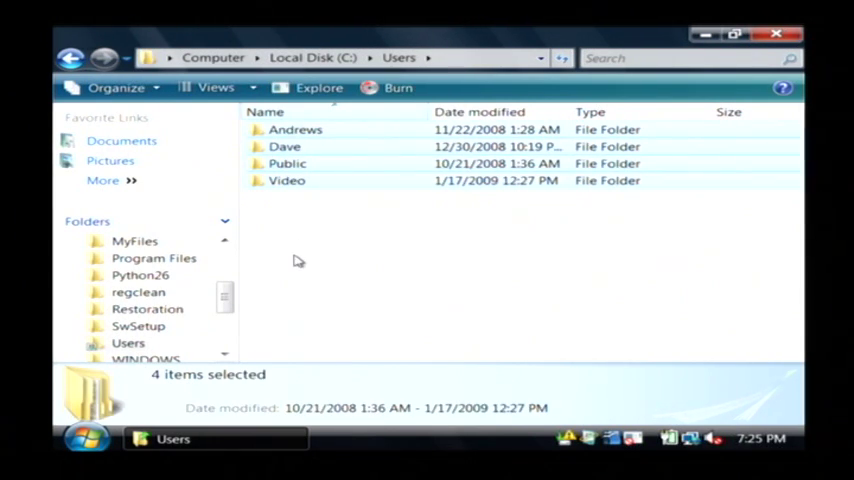
mouse_move(508, 70)
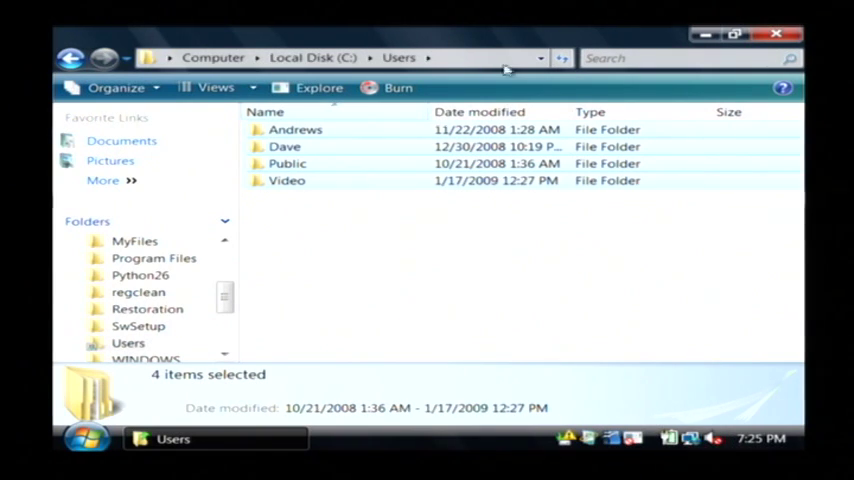
click(734, 35)
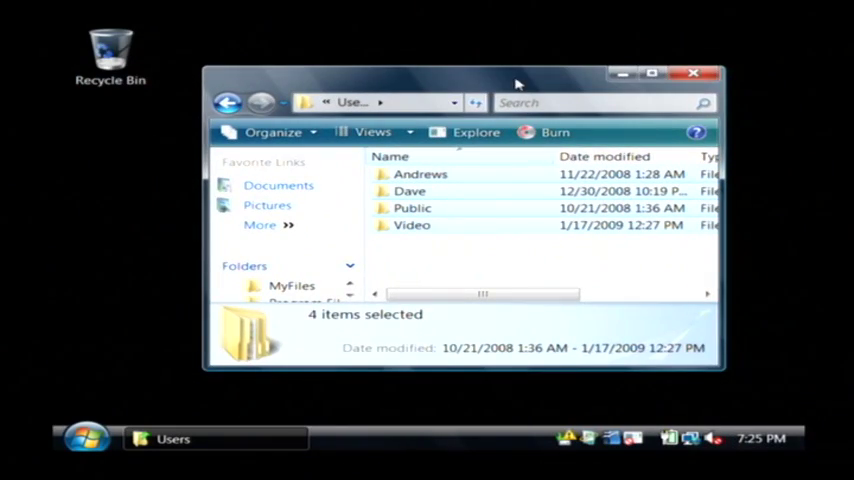
click(694, 72)
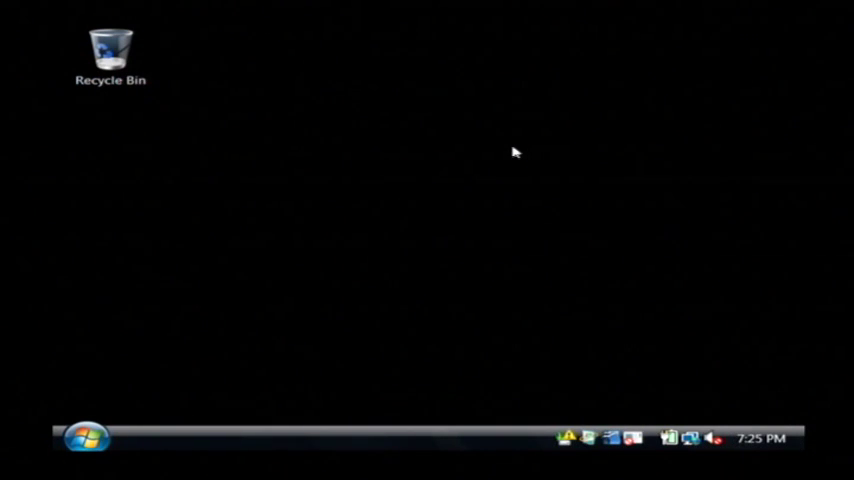